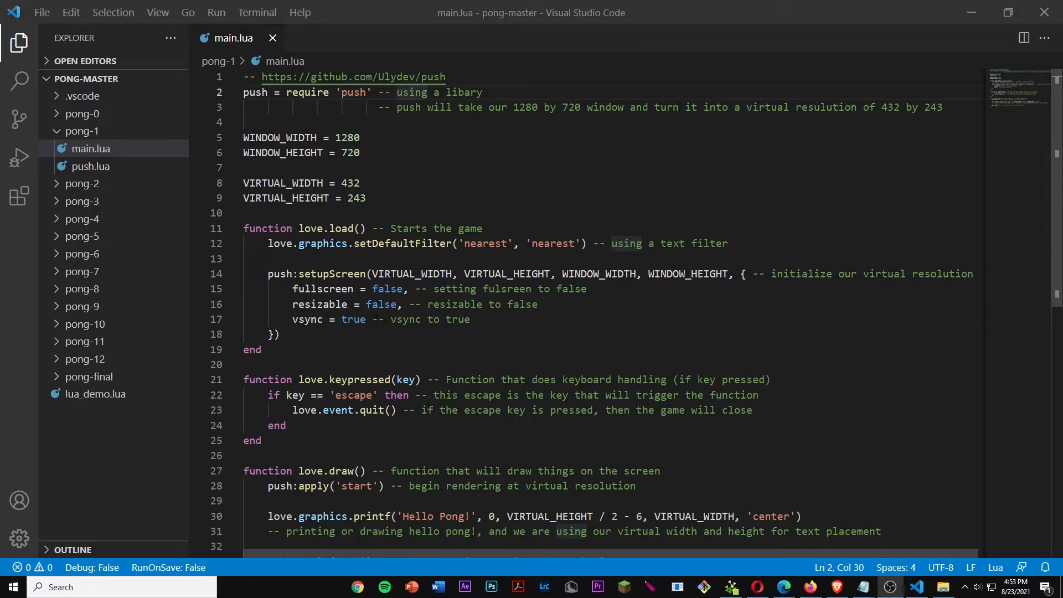
left_click_drag(244, 227, 278, 349)
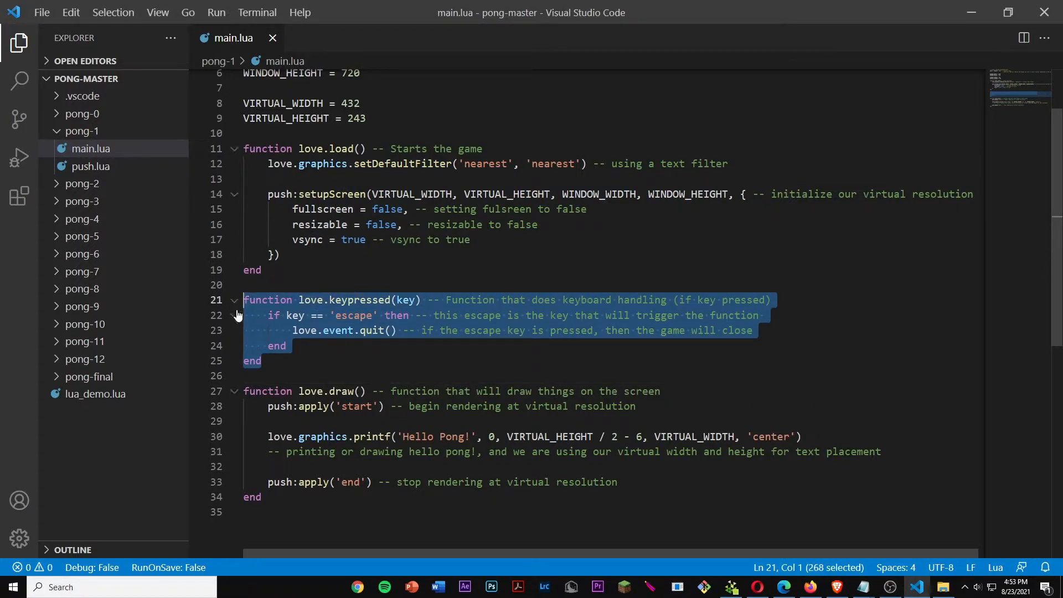
left_click(266, 299)
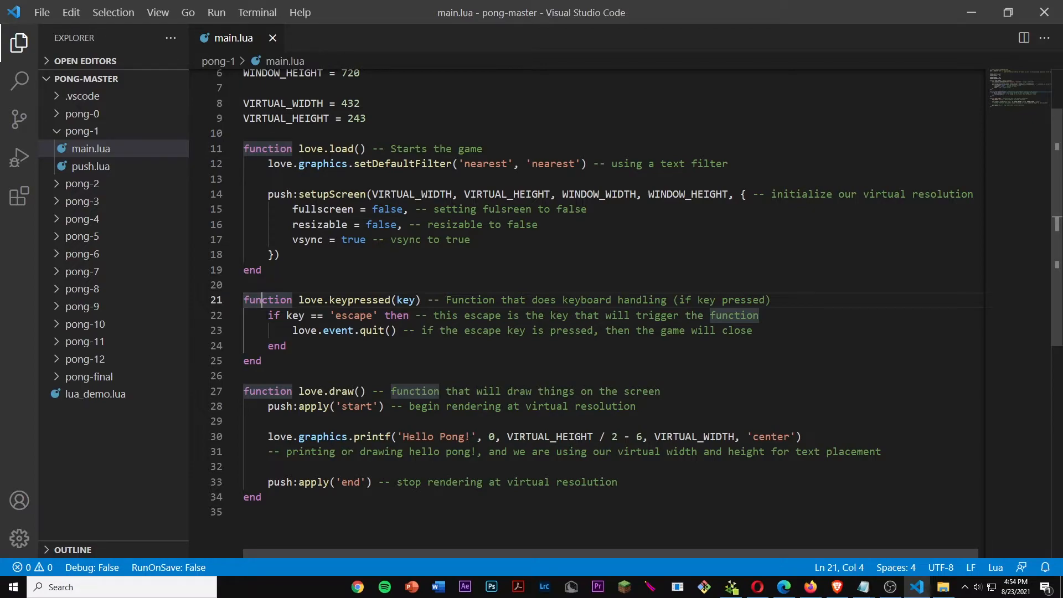
left_click_drag(267, 315, 329, 315)
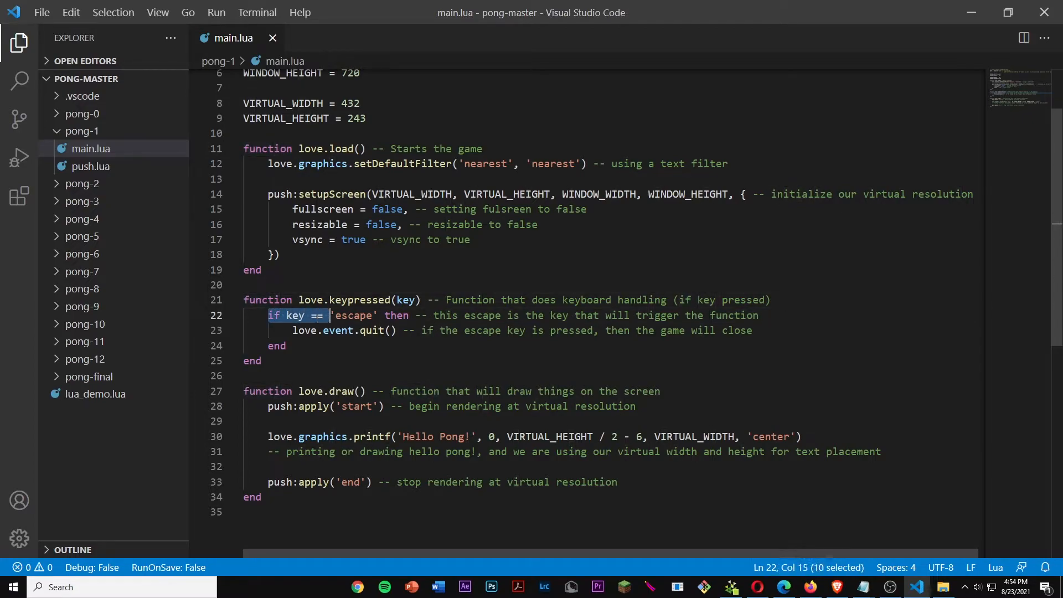
key("shift+Right")
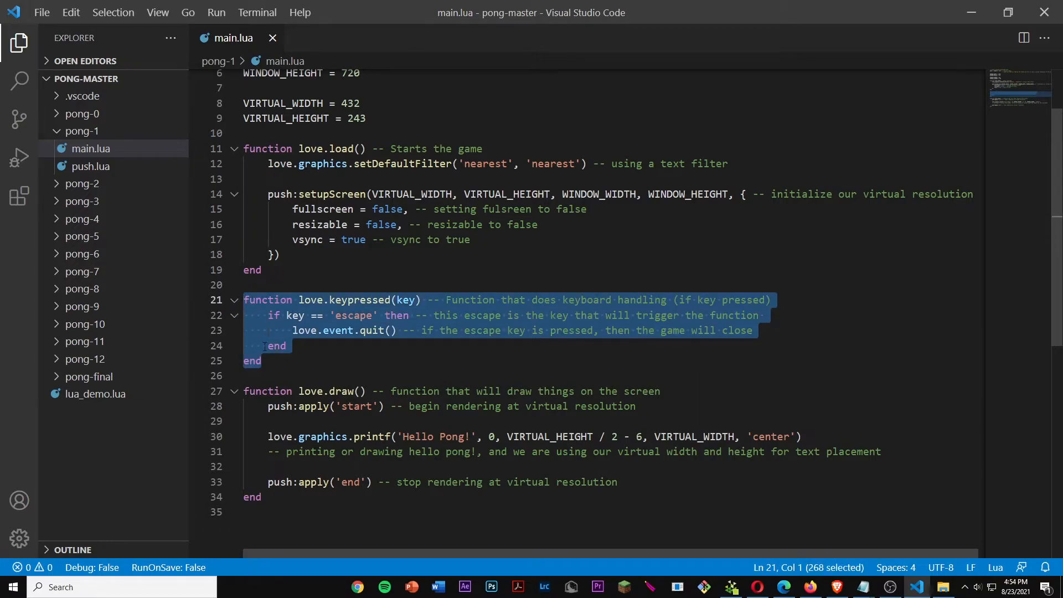
left_click(261, 320)
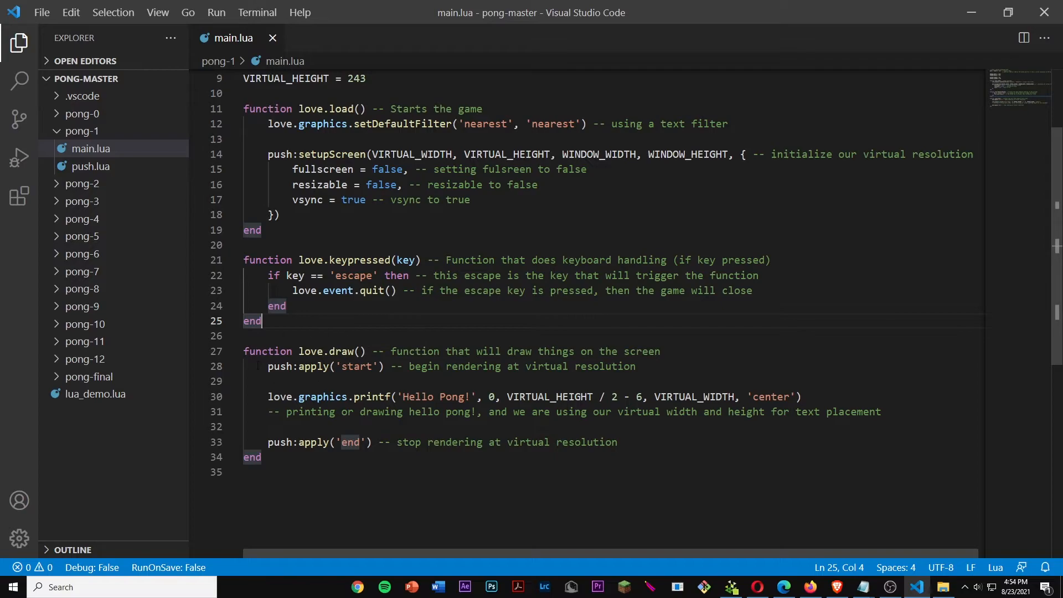
left_click_drag(266, 366, 381, 366)
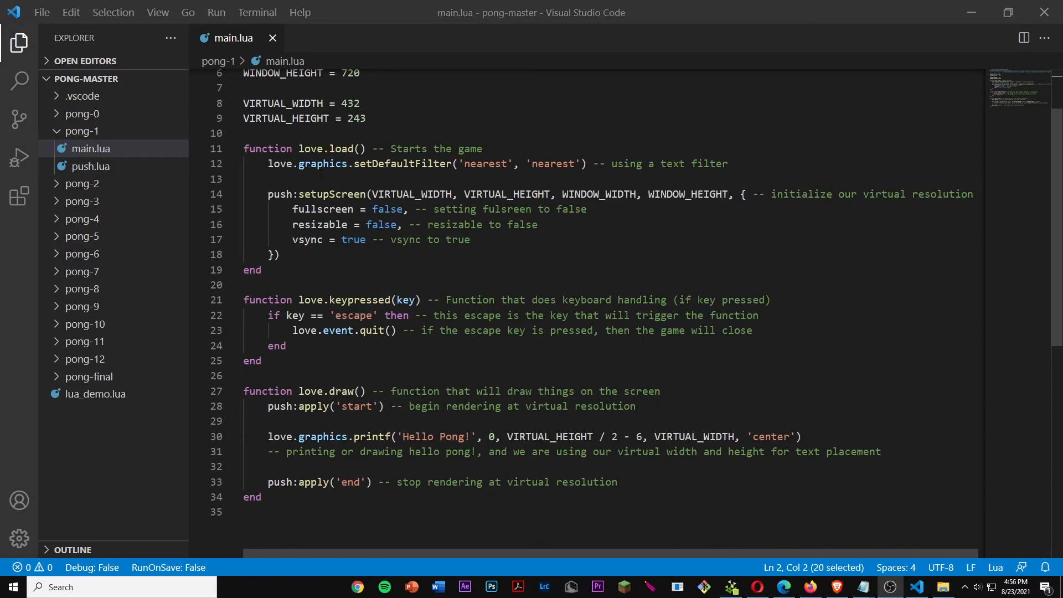
left_click(278, 435)
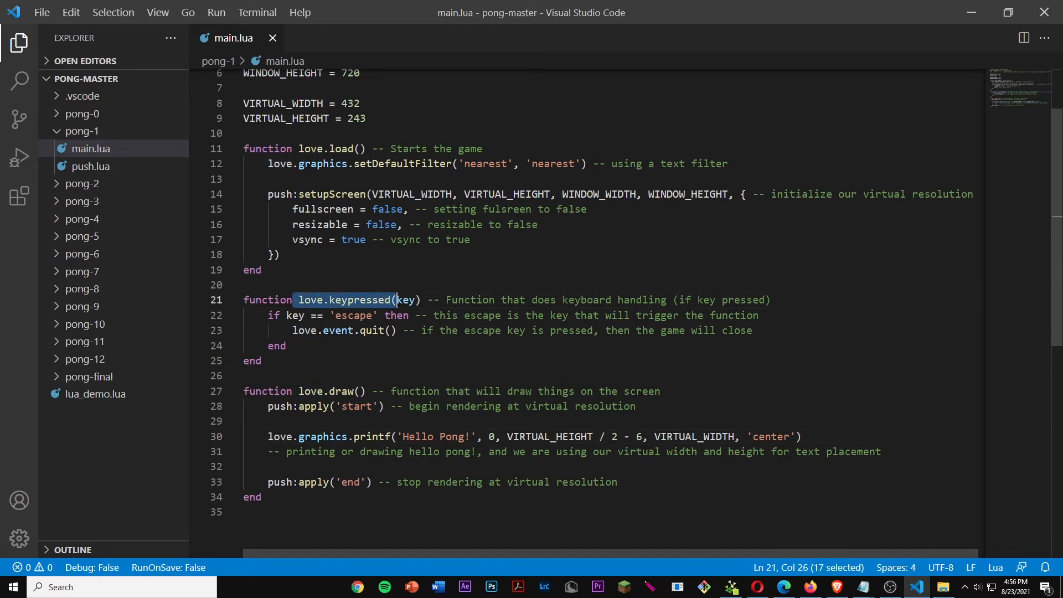
double_click(468, 299)
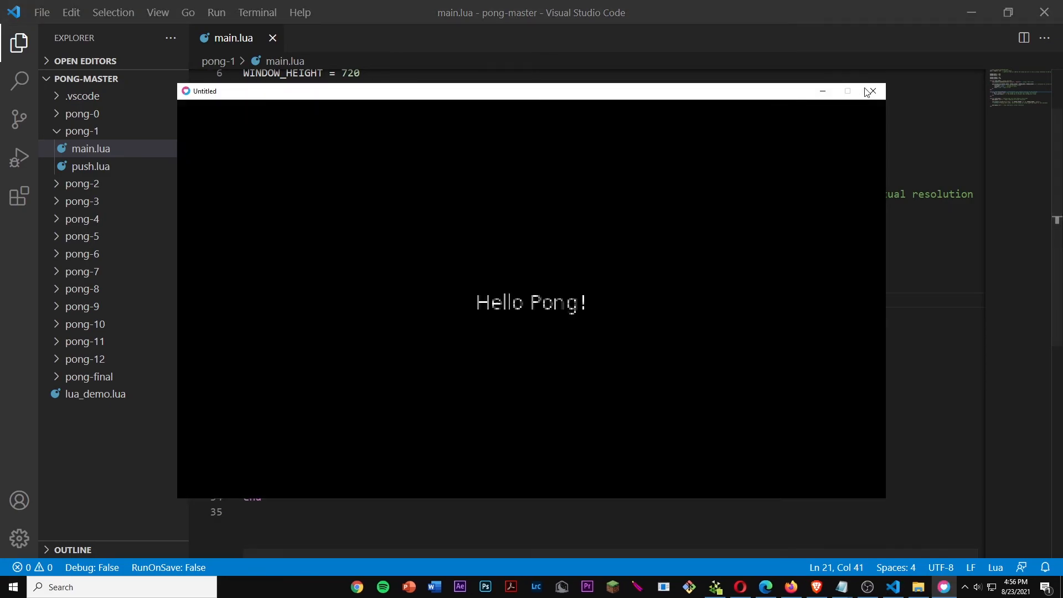
left_click(874, 91)
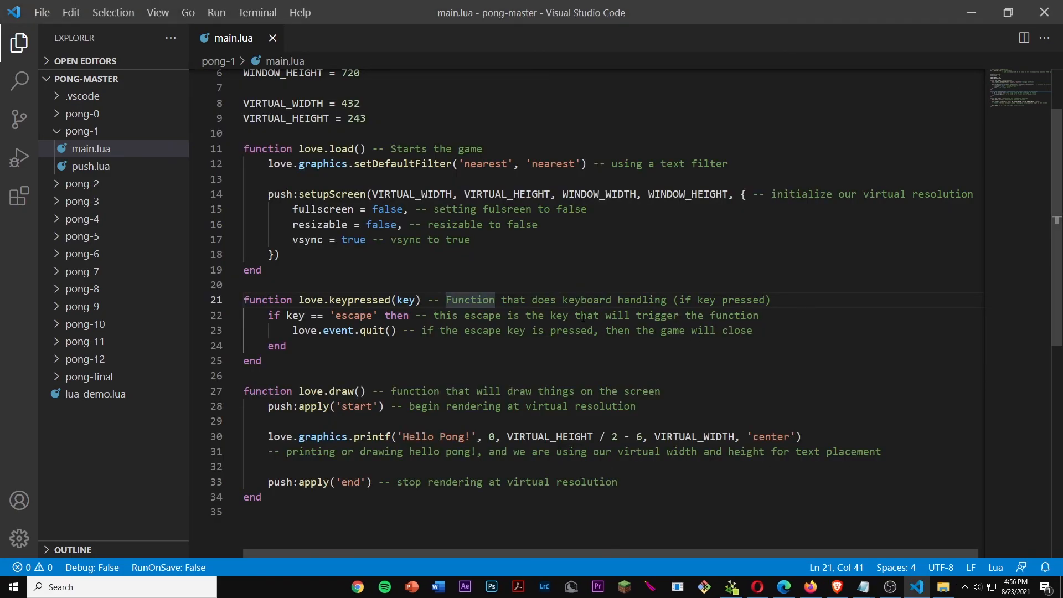